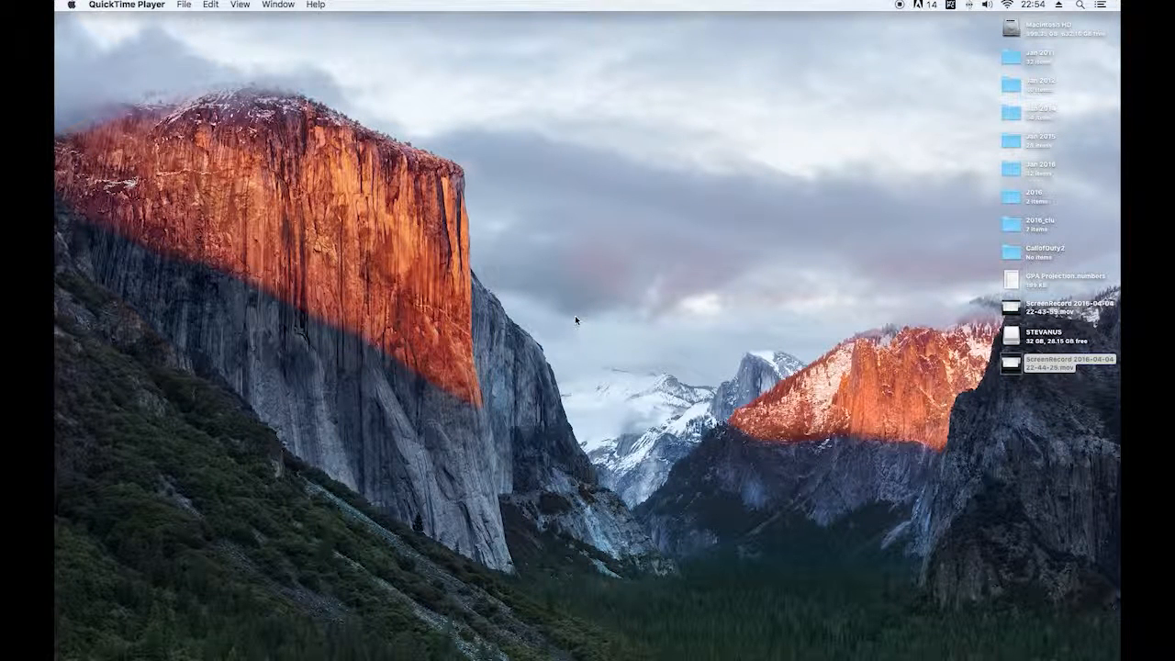
mouse_move(580, 323)
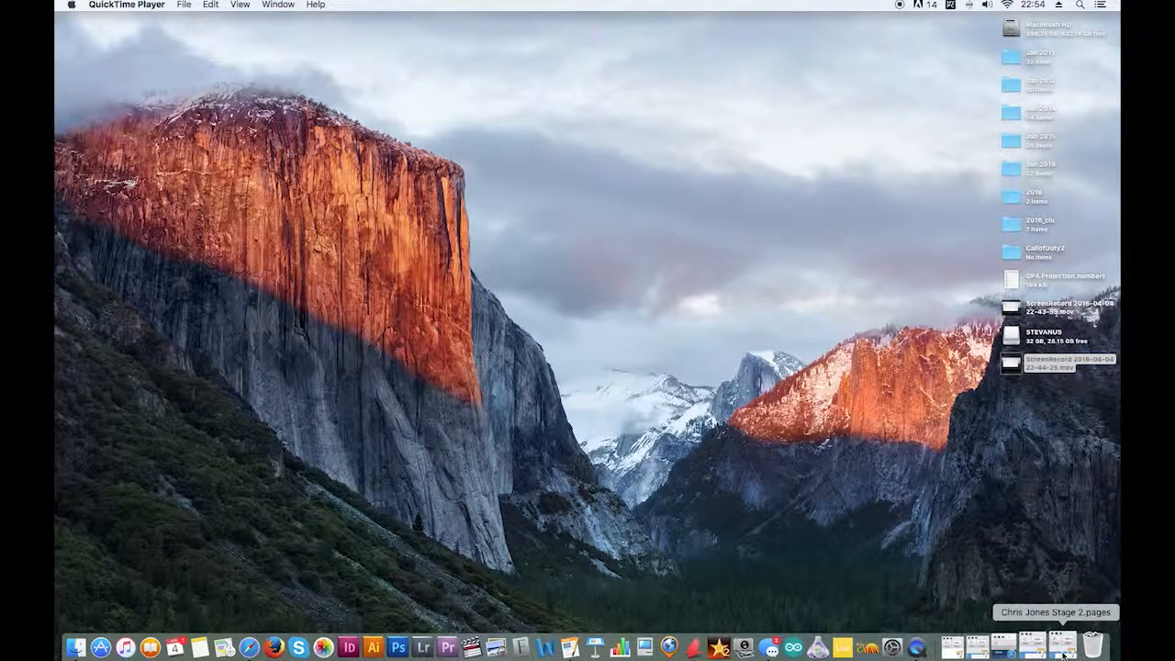
- Open the existing research paper with the CHILD PROSTITUTION header from the Dock
double_click(1068, 359)
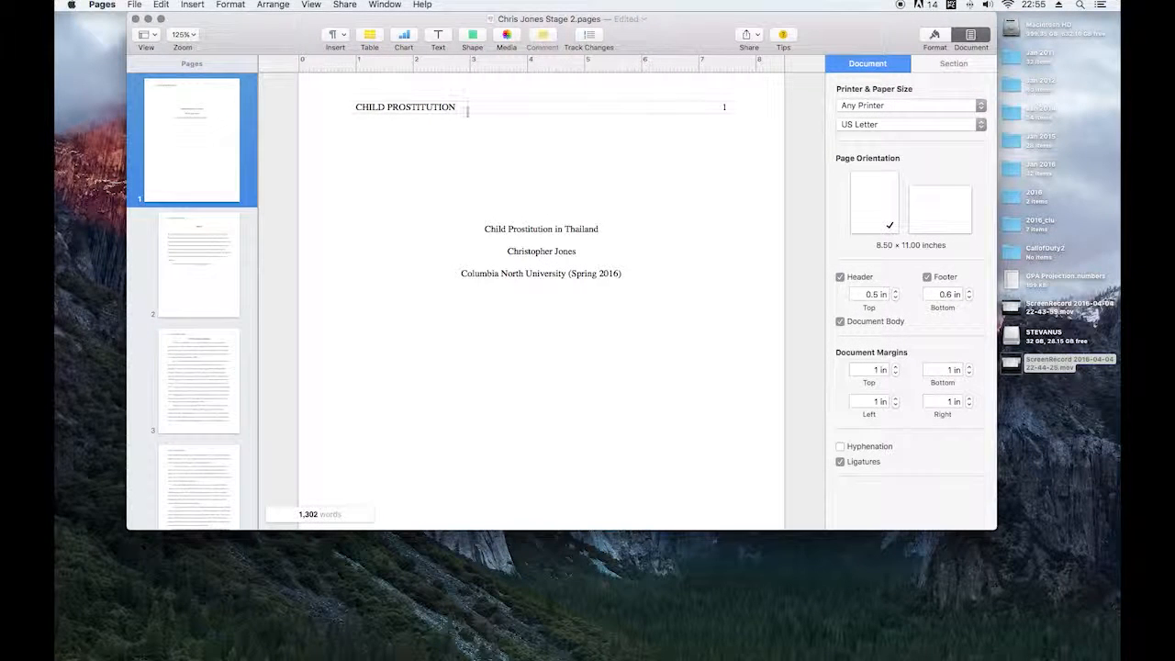
left_click(102, 6)
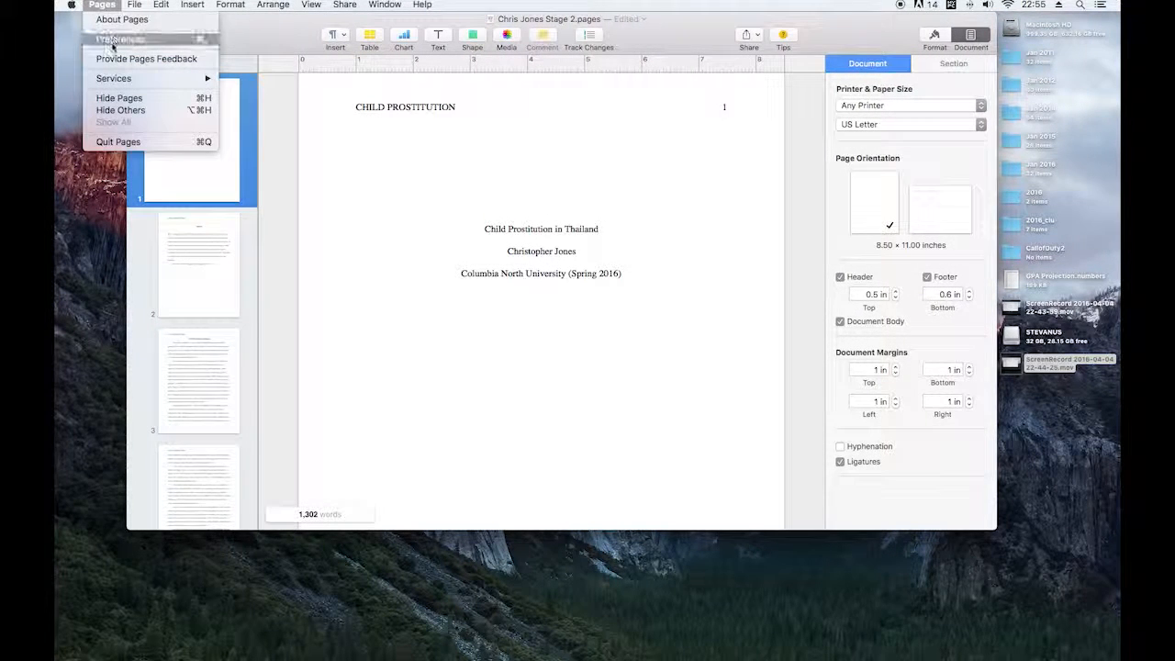
left_click(122, 19)
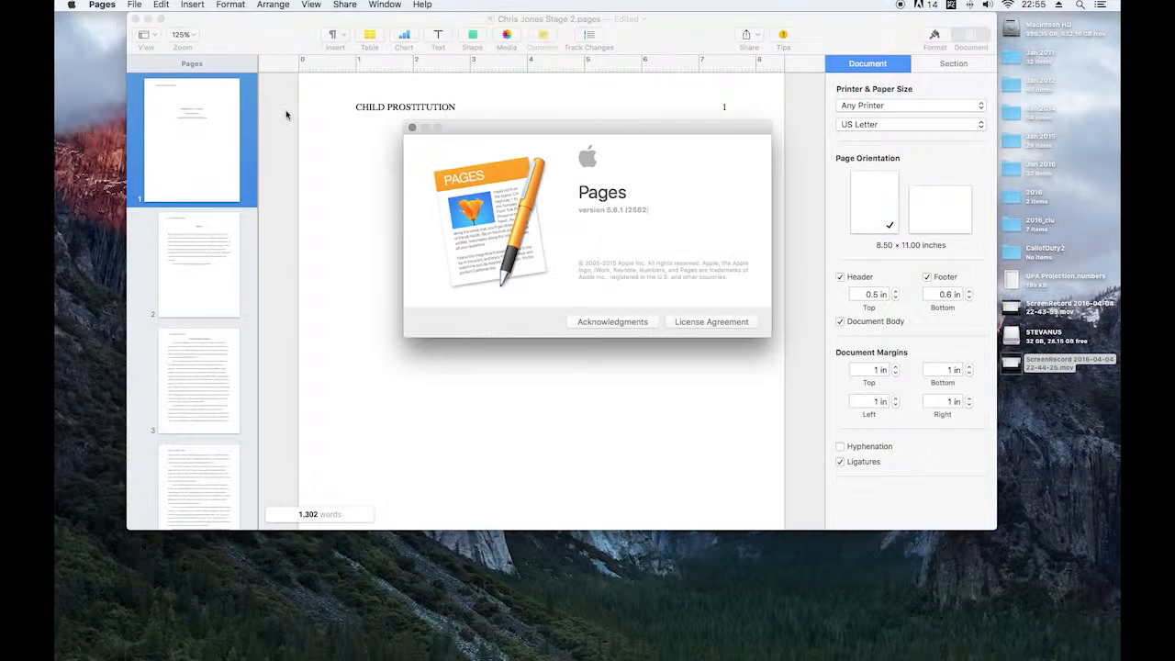
mouse_move(620, 219)
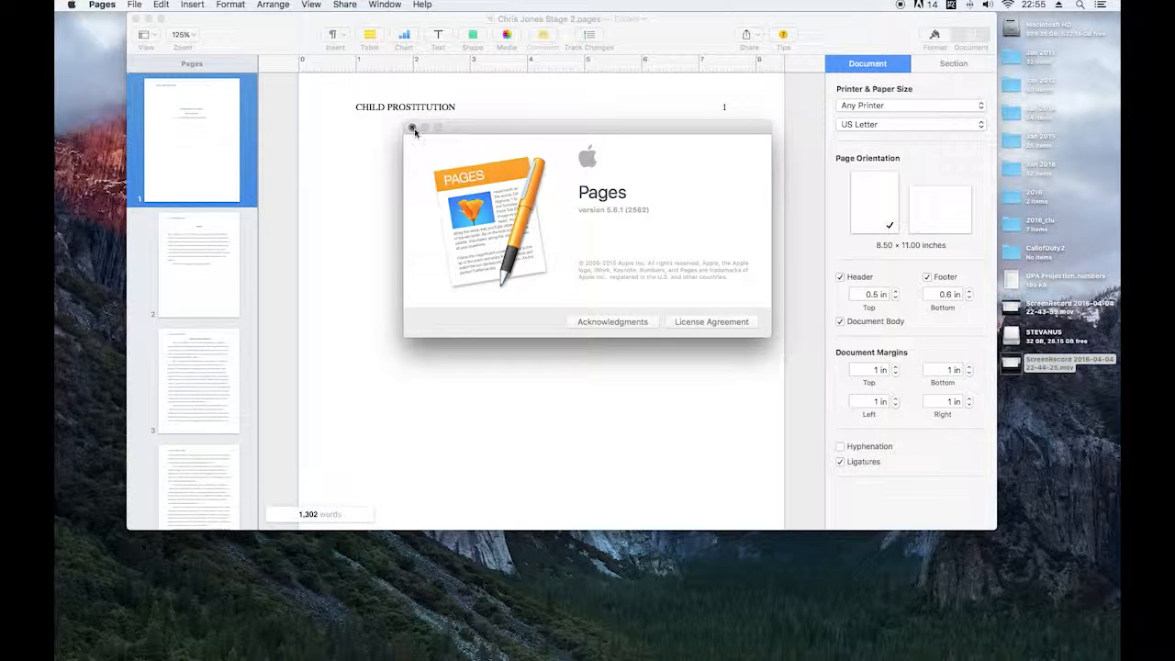
left_click(413, 127)
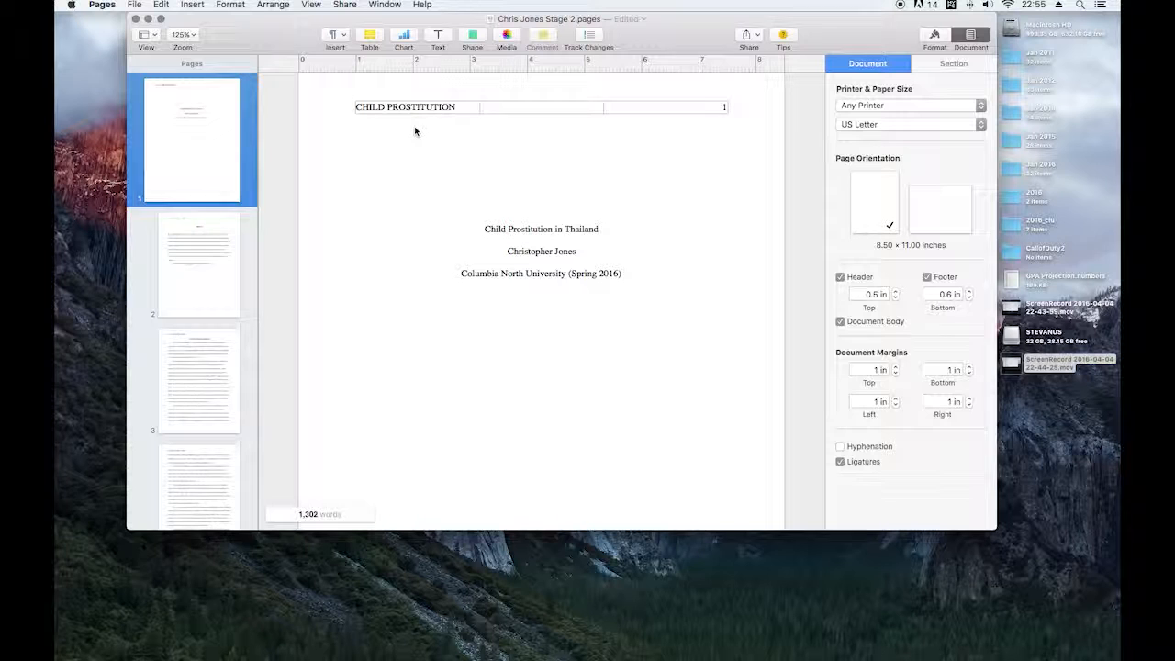
mouse_move(407, 127)
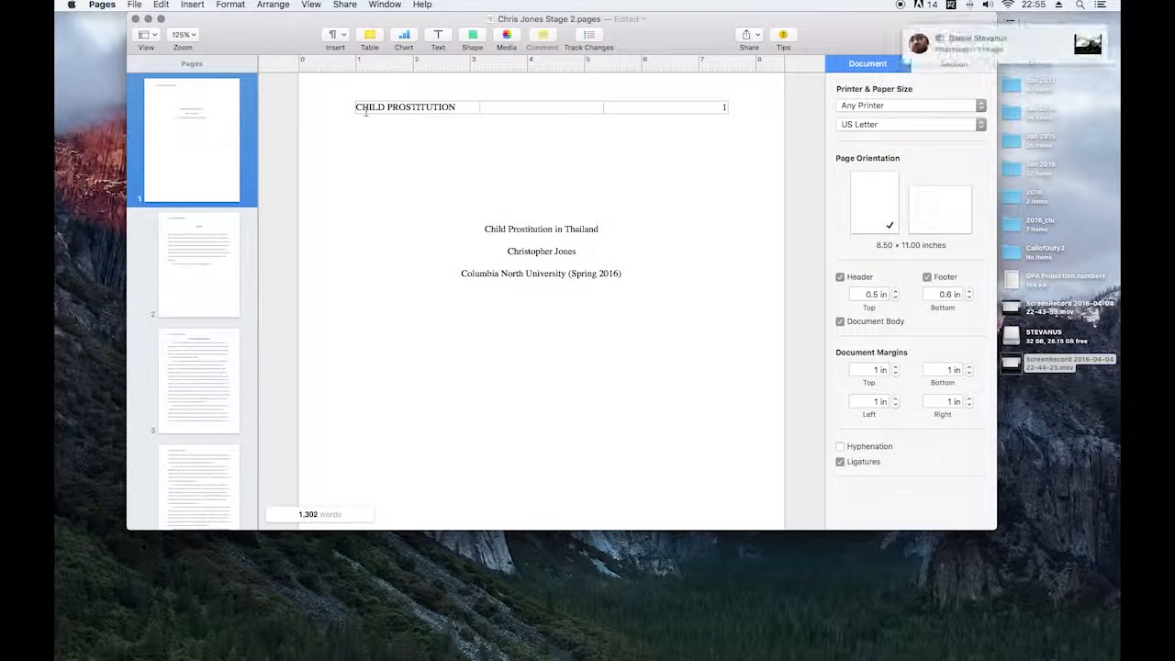
- Add 'Running Head:' before CHILD PROSTITUTION in the title page header
type("Running Head:")
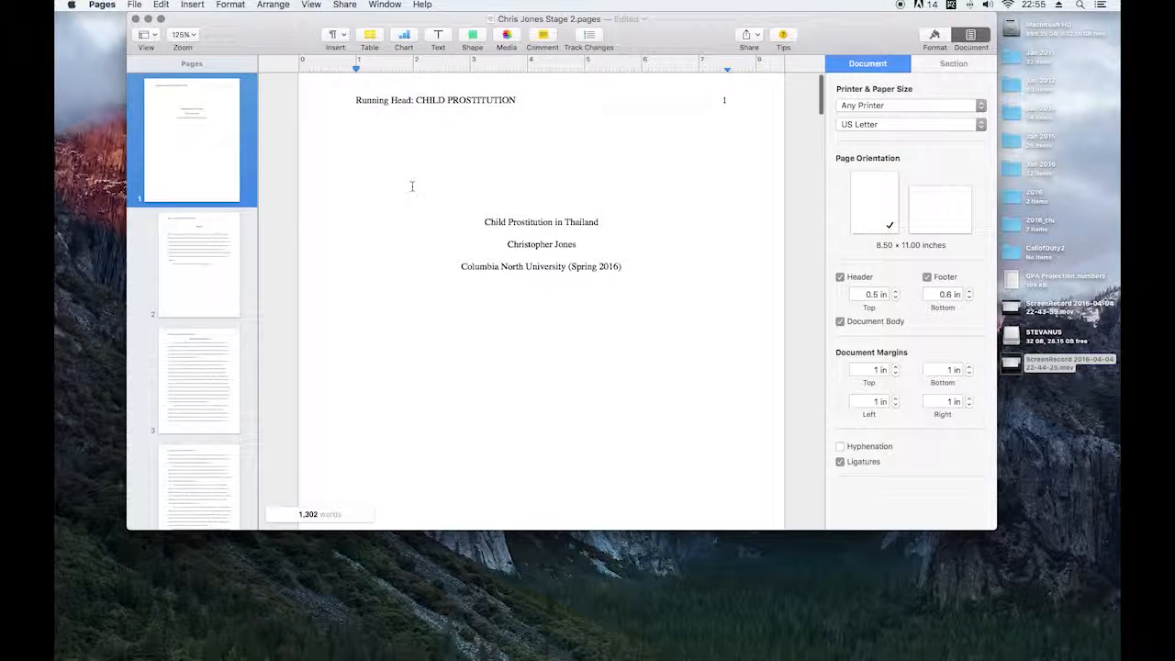
scroll("down", 3)
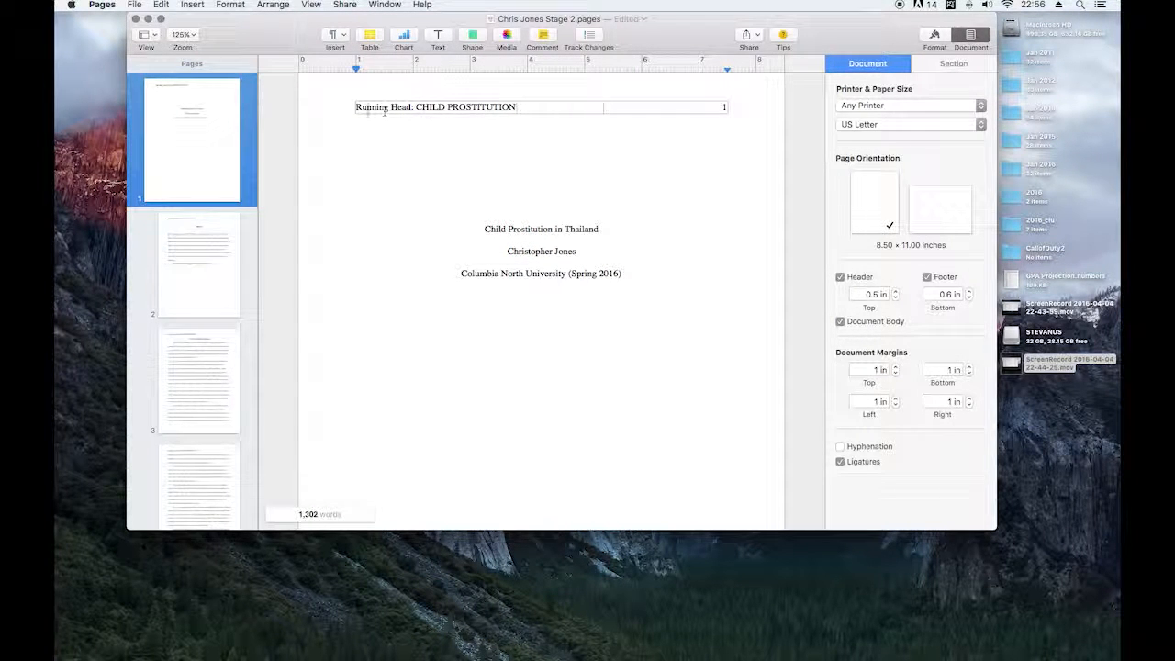
left_click(134, 5)
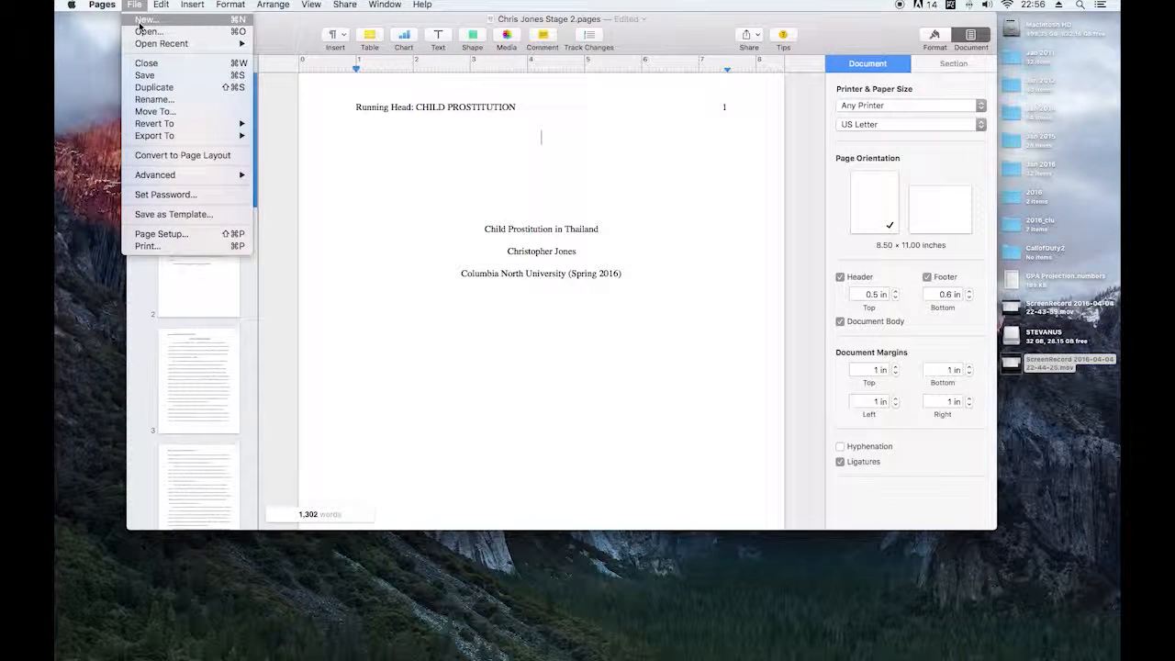
- Start a blank document and type 'Running Head: CHILD PROSTITUTION' into its header
left_click(147, 19)
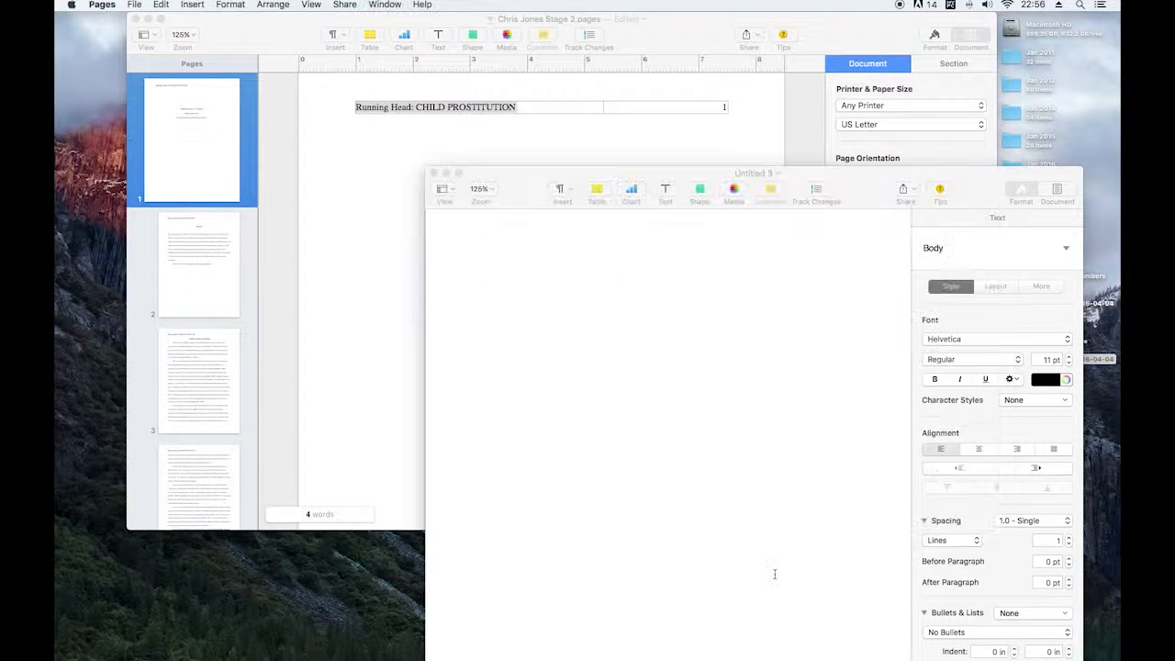
left_click(518, 245)
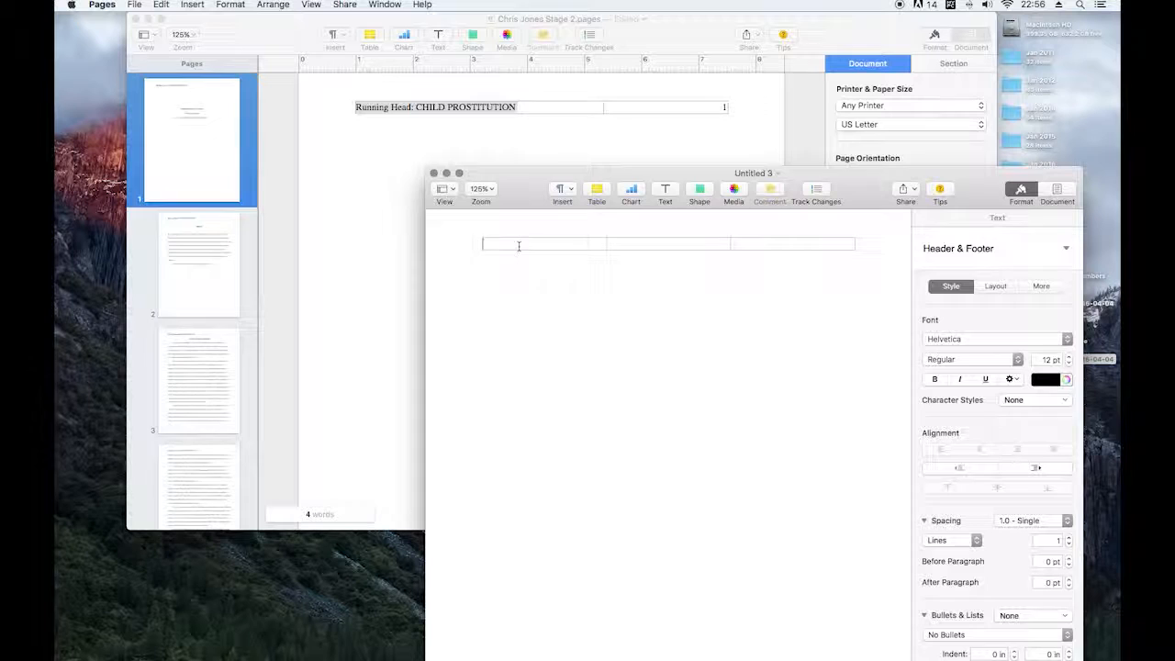
type("Running Head: CHILD PROSTITUTION")
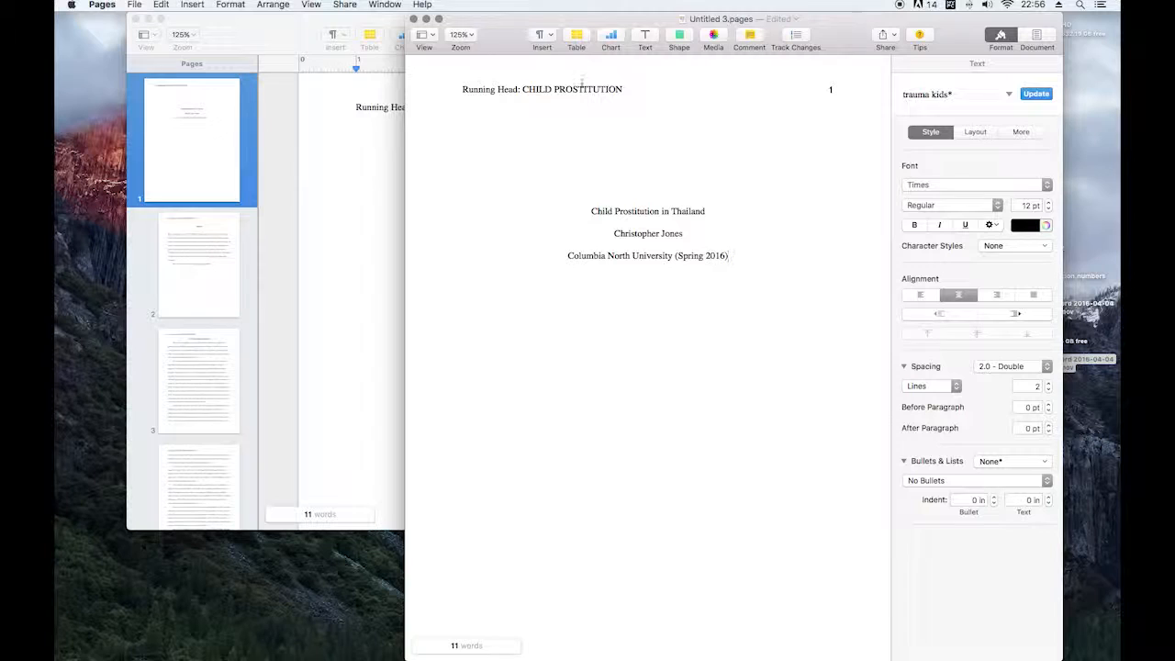
left_click(424, 35)
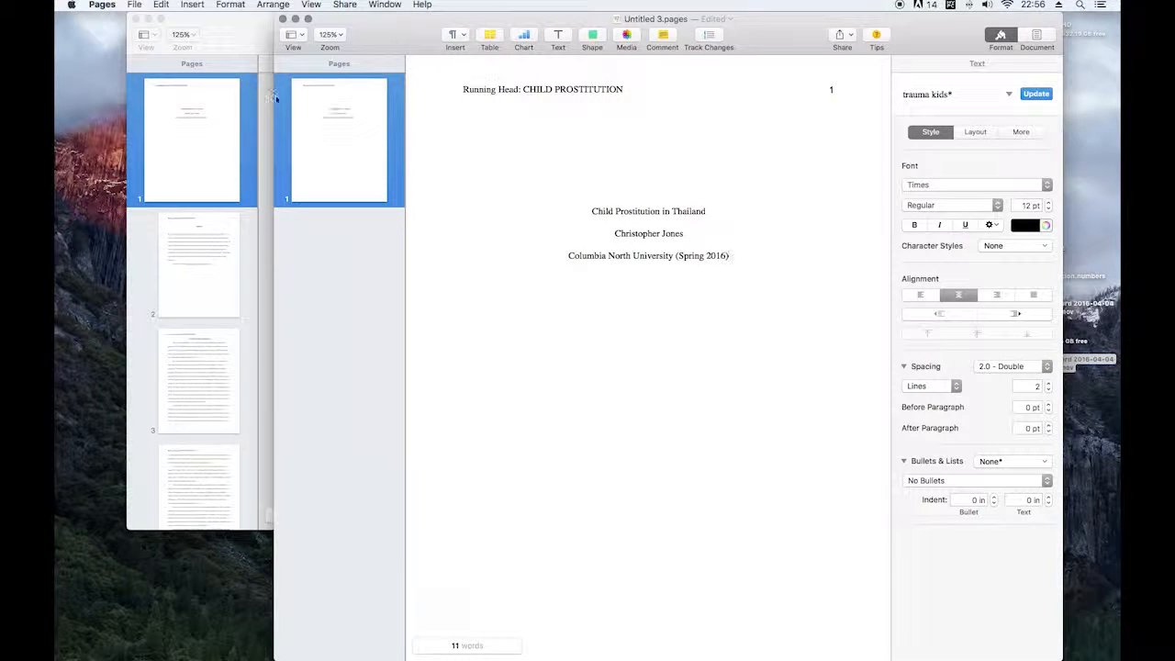
mouse_move(216, 217)
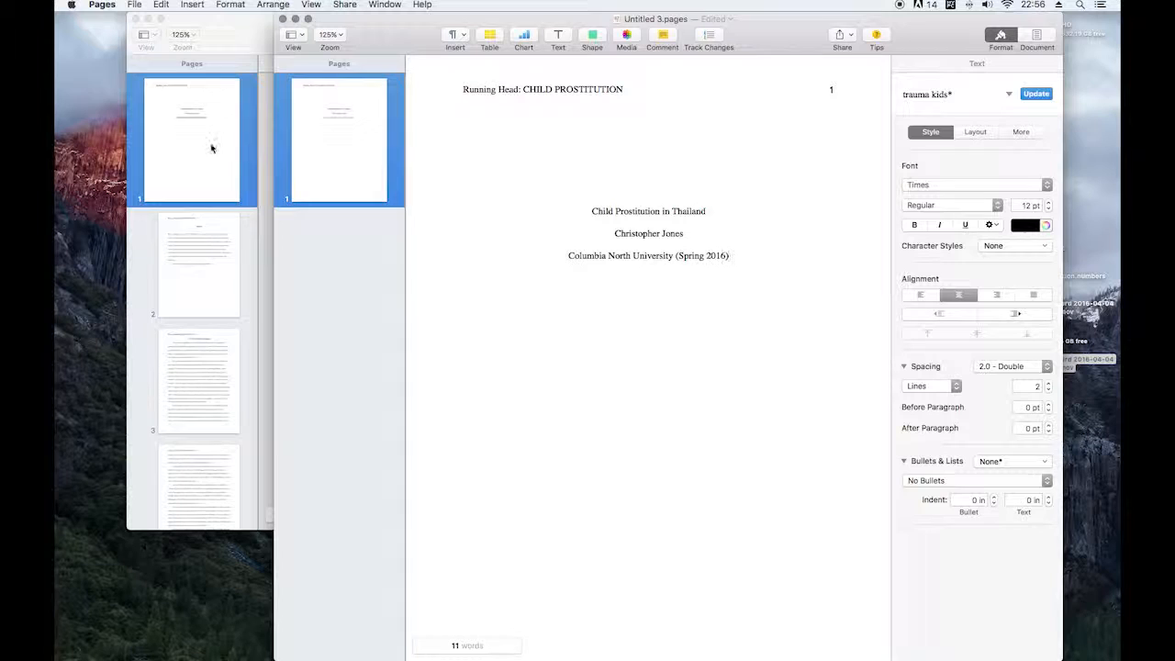
- Scroll through the paper's pages to reach the Document Section settings
scroll("down", 3)
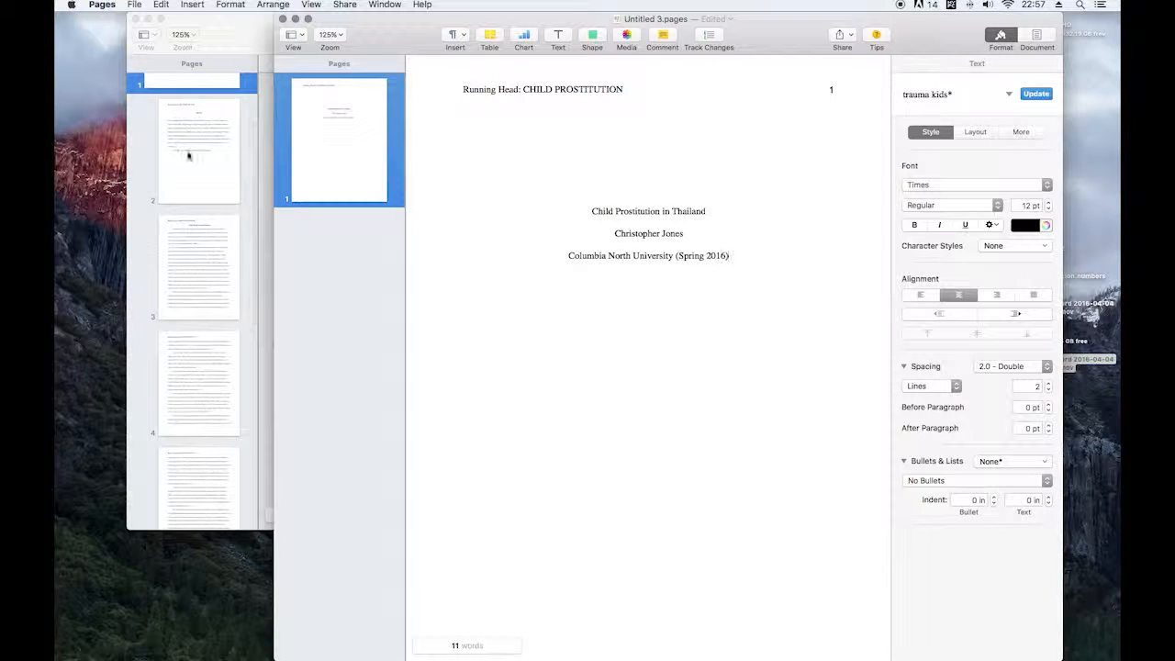
mouse_move(196, 150)
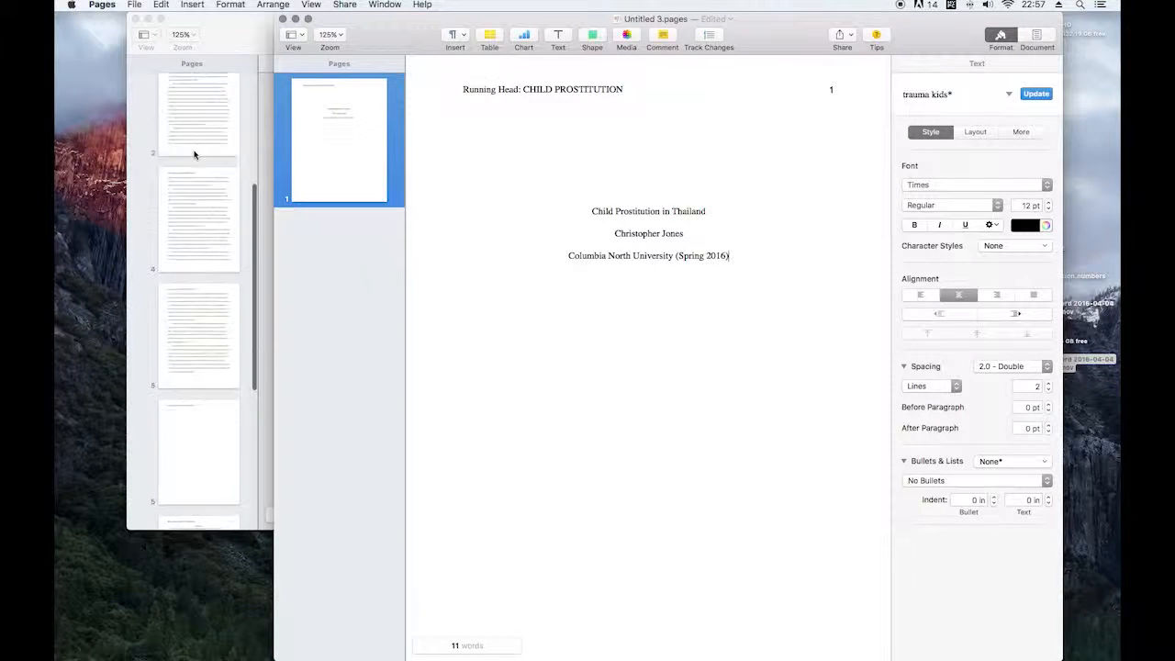
scroll("down", 3)
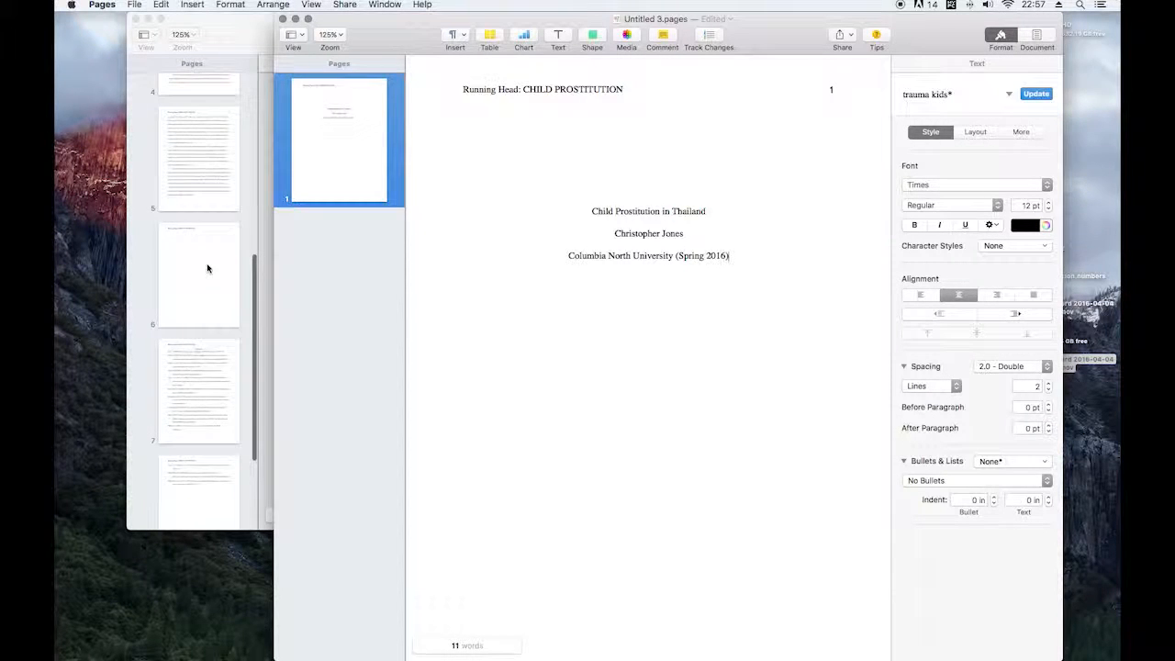
scroll("down", 3)
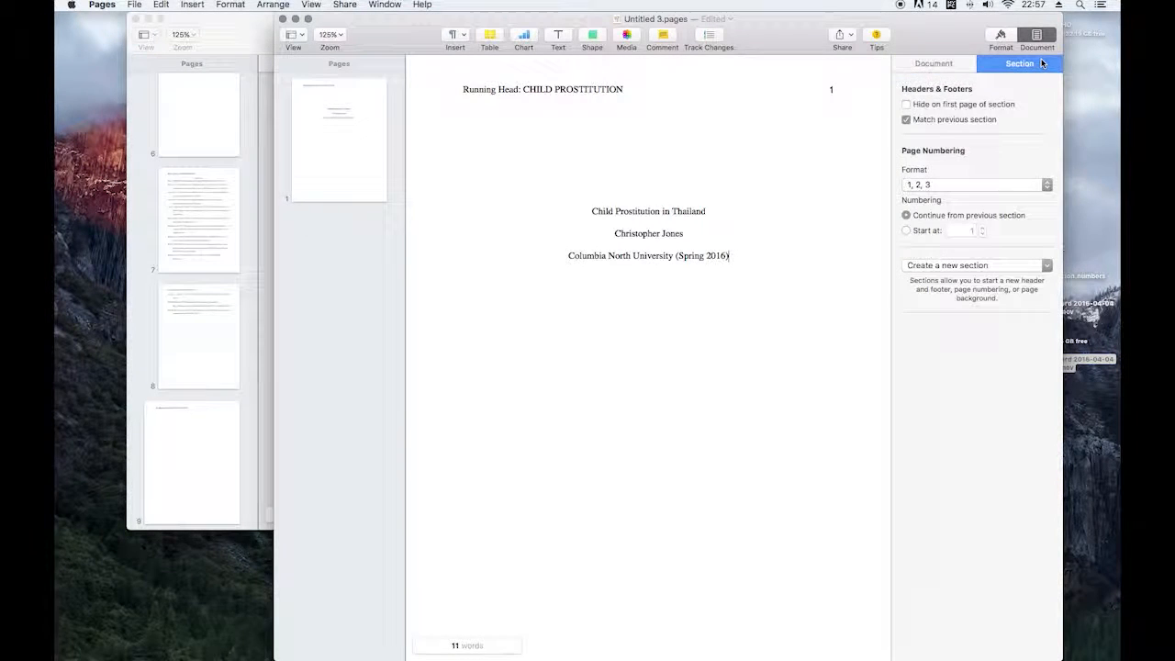
mouse_move(994, 275)
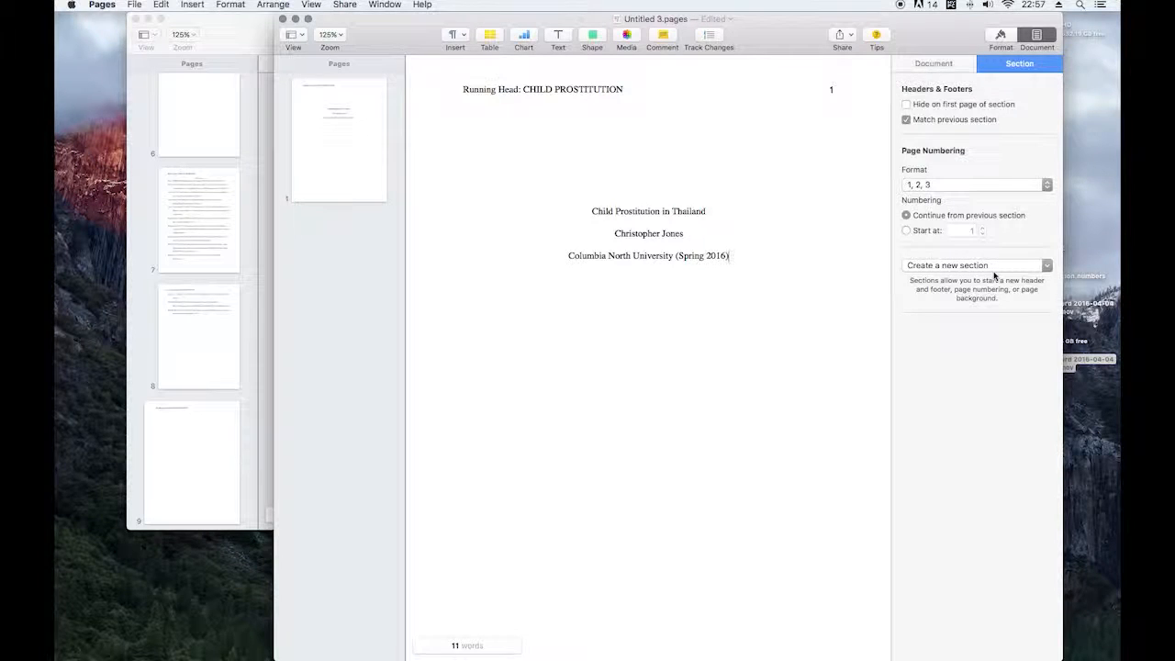
mouse_move(955, 120)
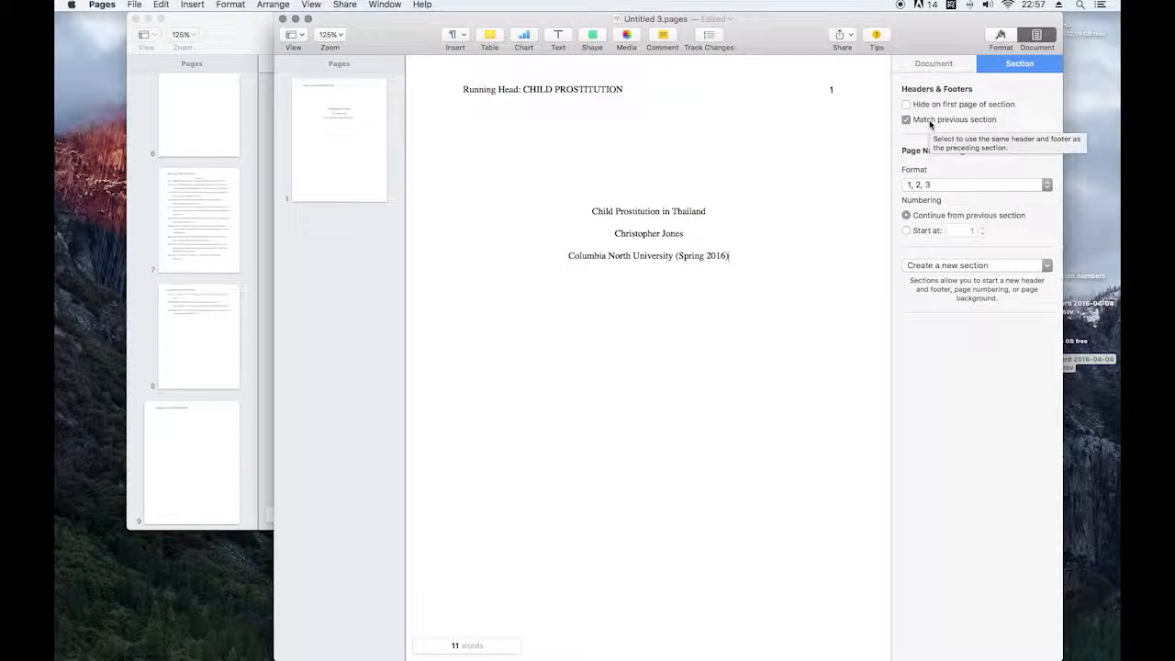
- Uncheck Match previous section and create a new section after the title page
left_click(907, 119)
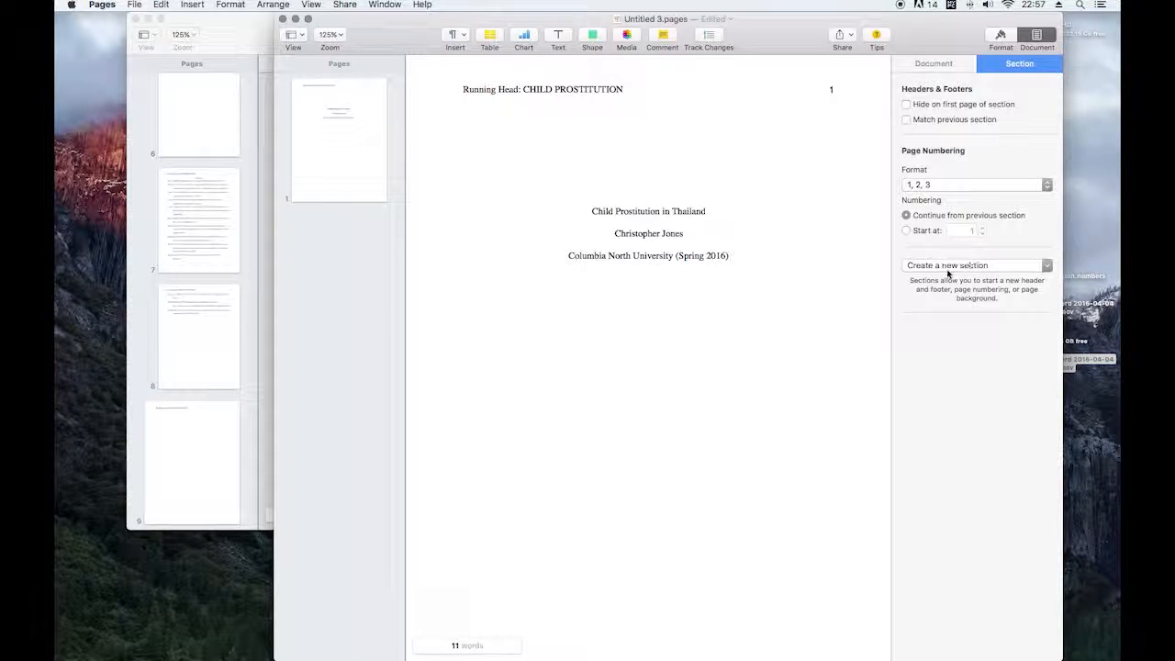
left_click(975, 265)
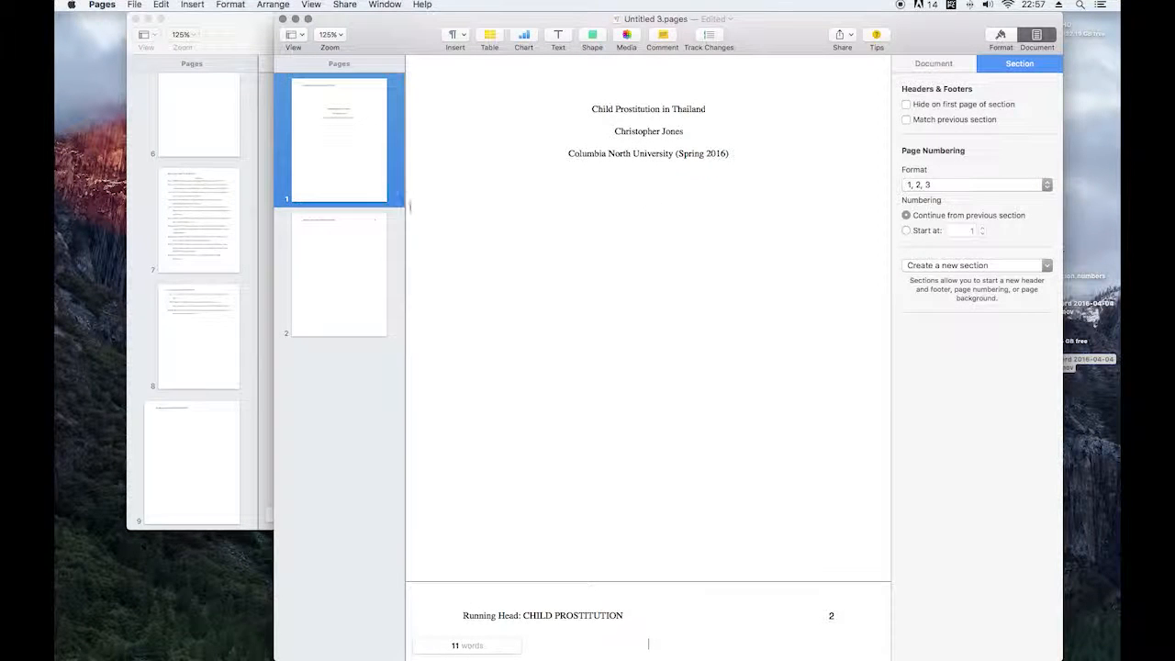
- Select 'Running Head:' in page 2's header for removal
left_click(339, 276)
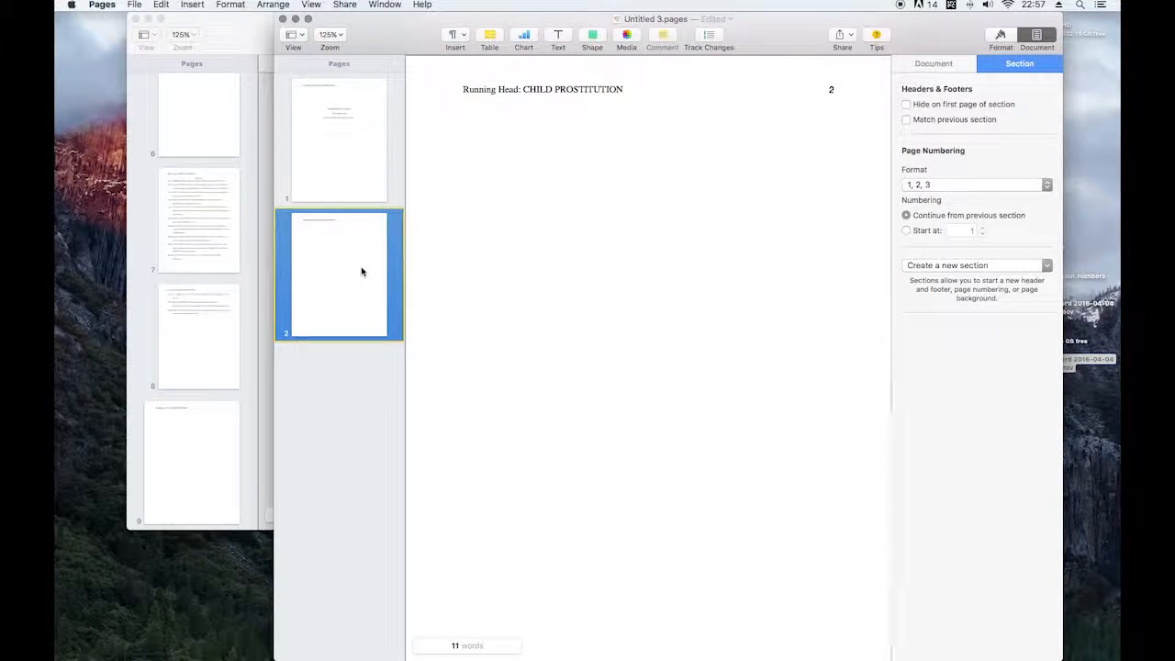
left_click(542, 89)
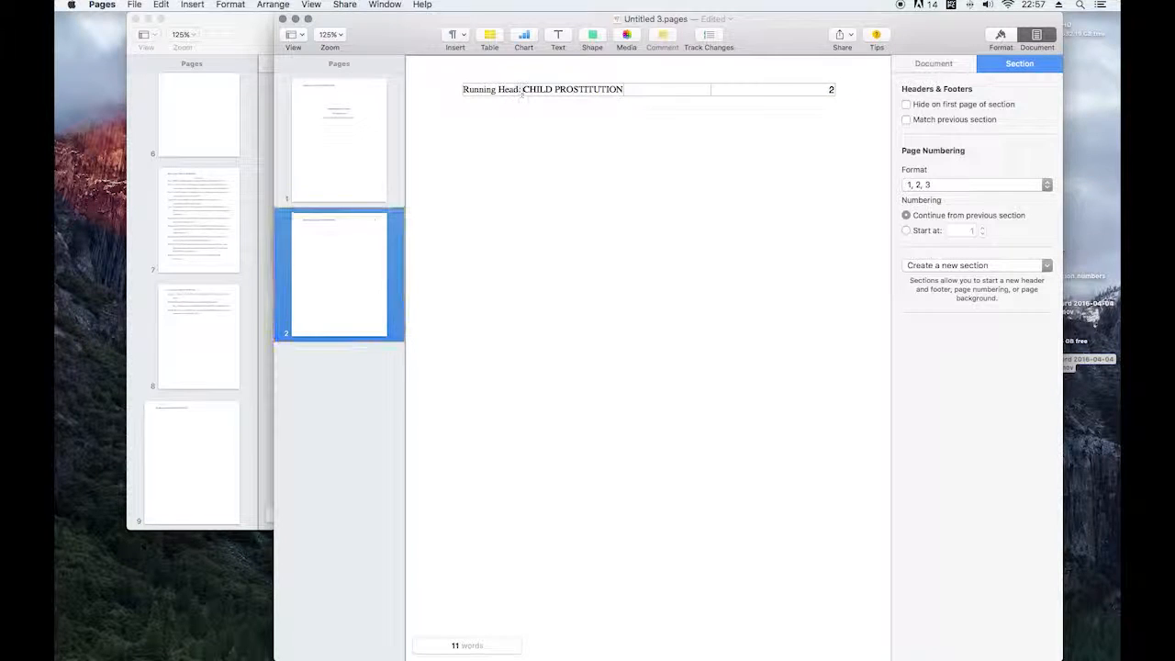
double_click(475, 90)
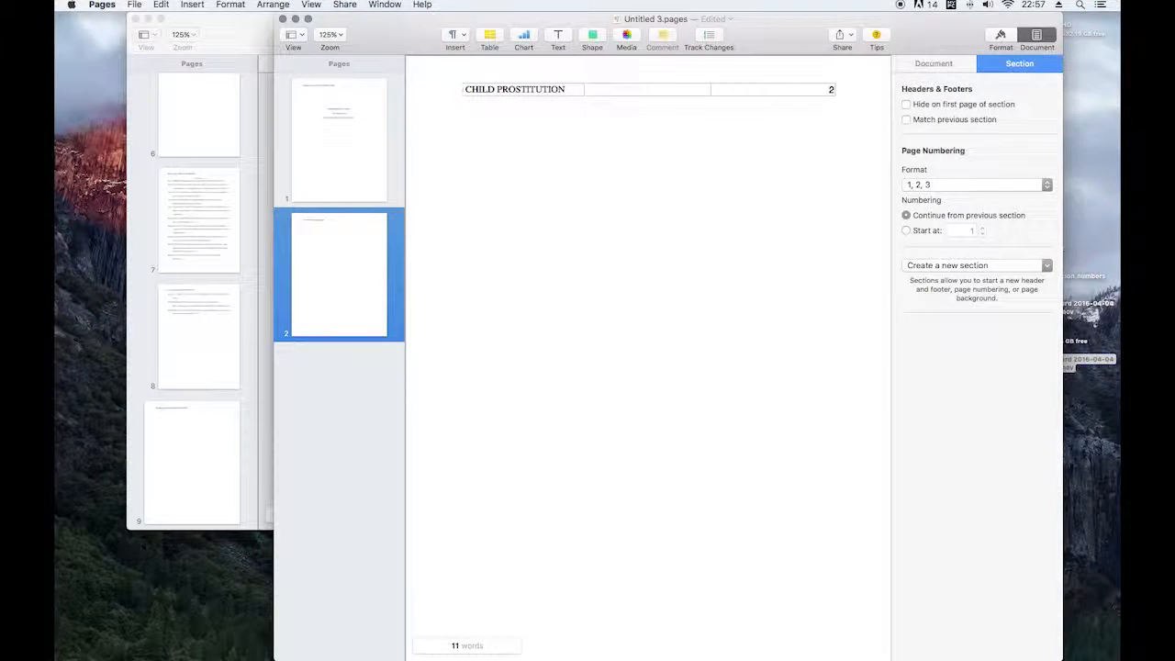
- Verify the title page header, then type 'asdfasdf' into page 2's body
left_click(546, 127)
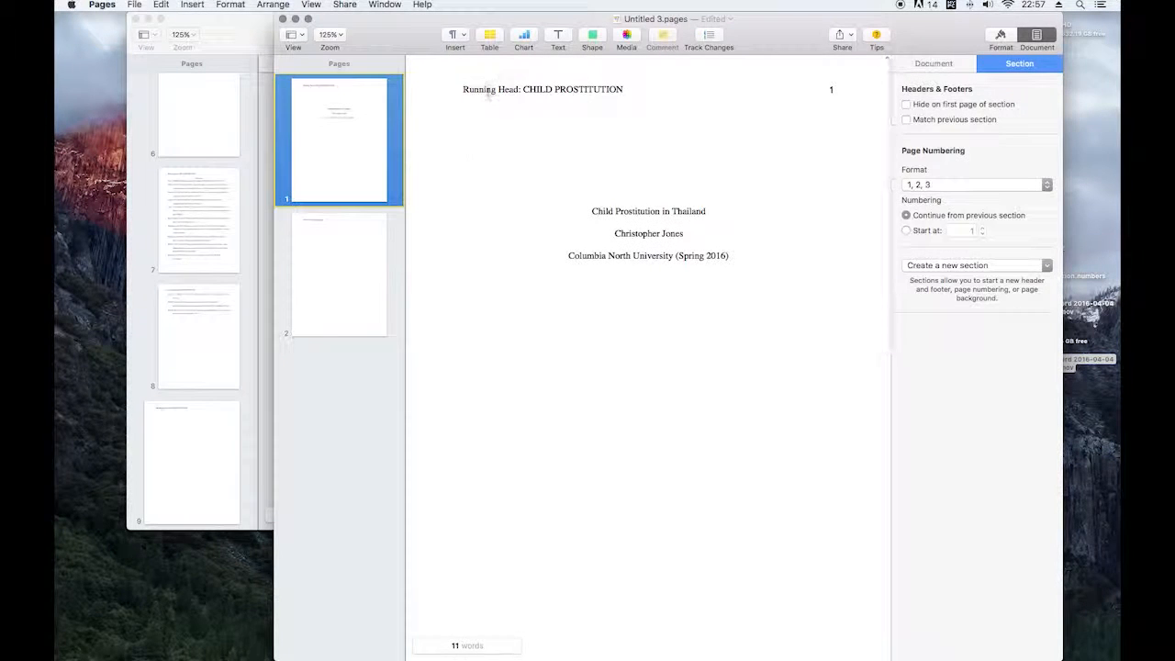
left_click(339, 275)
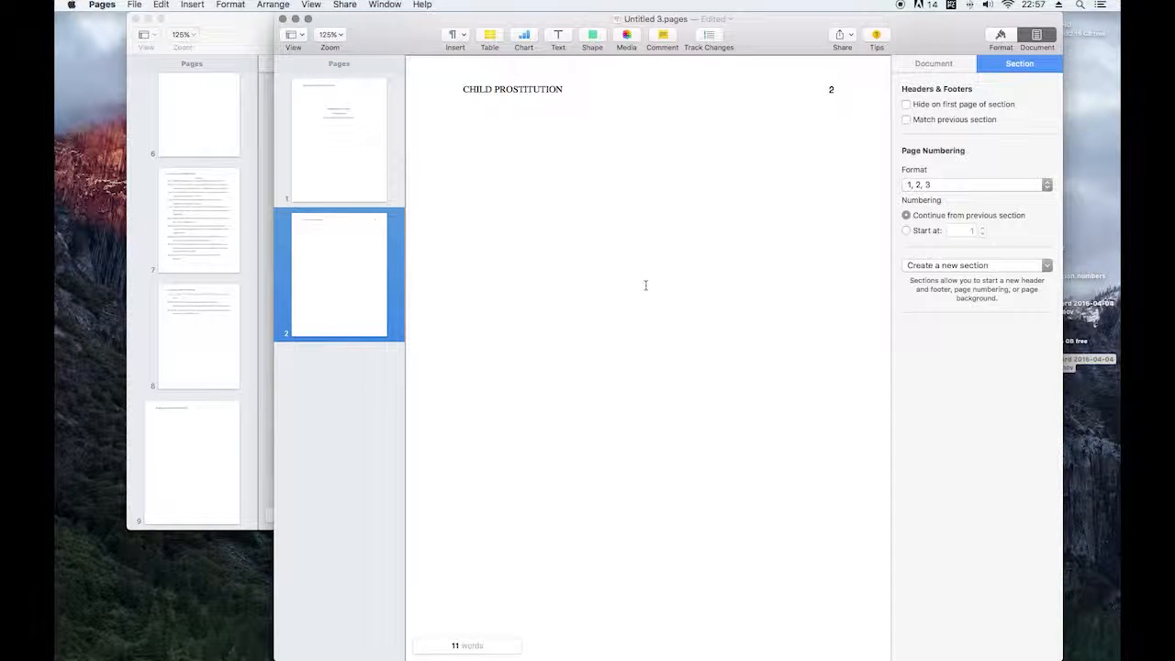
type("asdfasdfasdfadsfasdf adsf adsf")
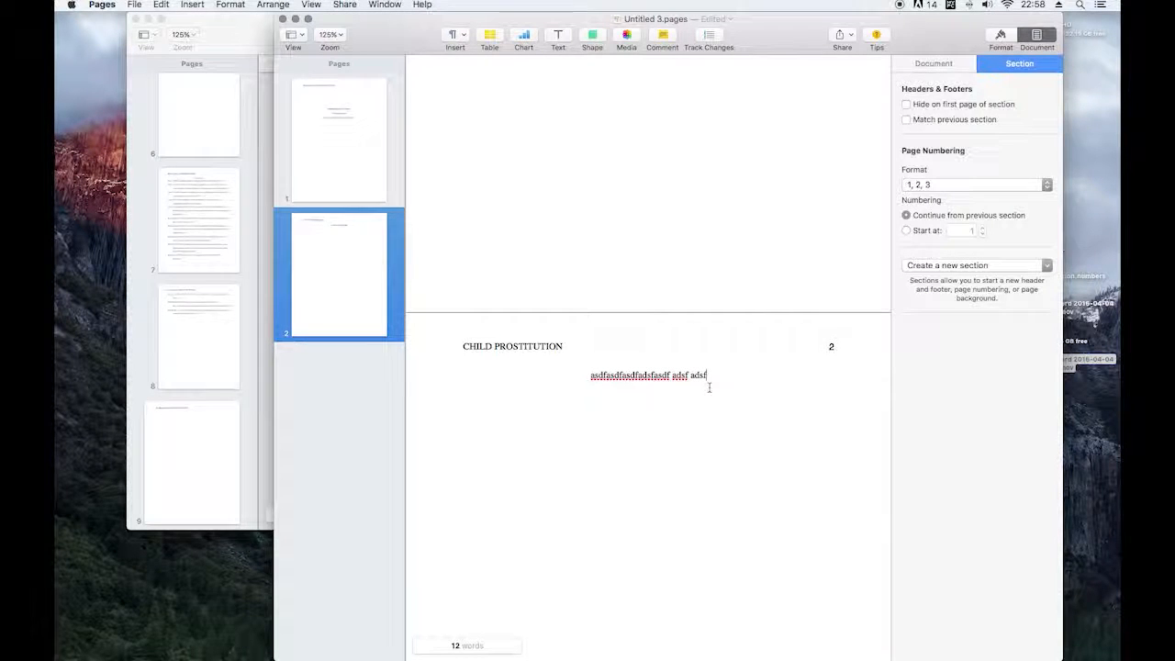
- Insert a break to add a third page, then return to the title page
left_click(456, 35)
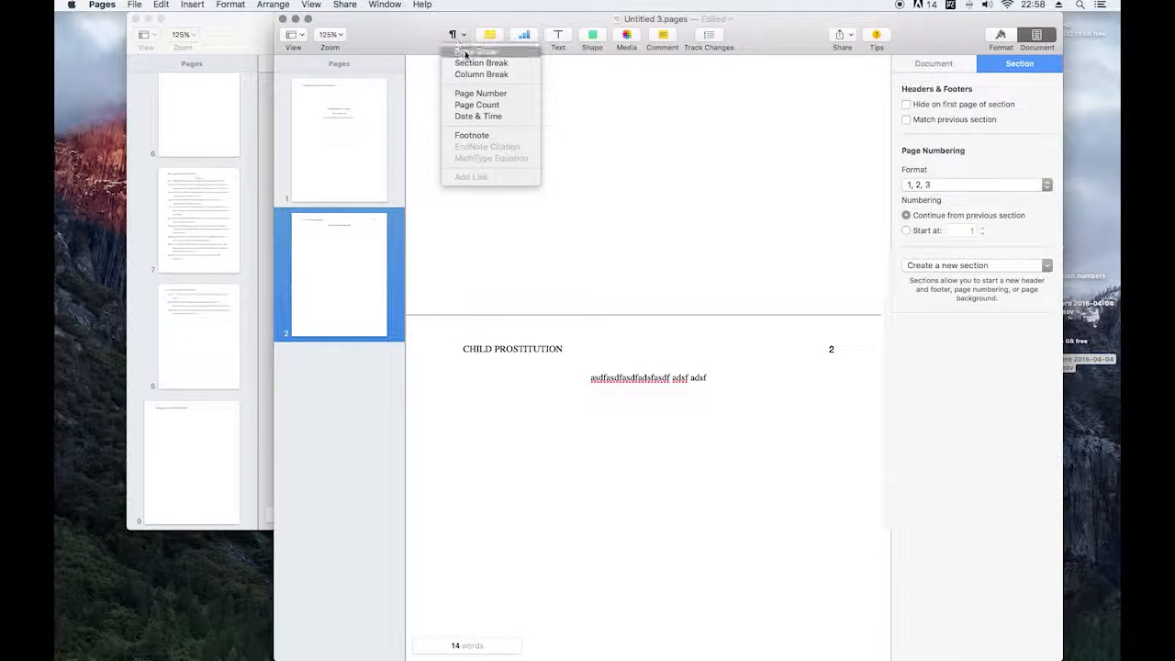
left_click(466, 52)
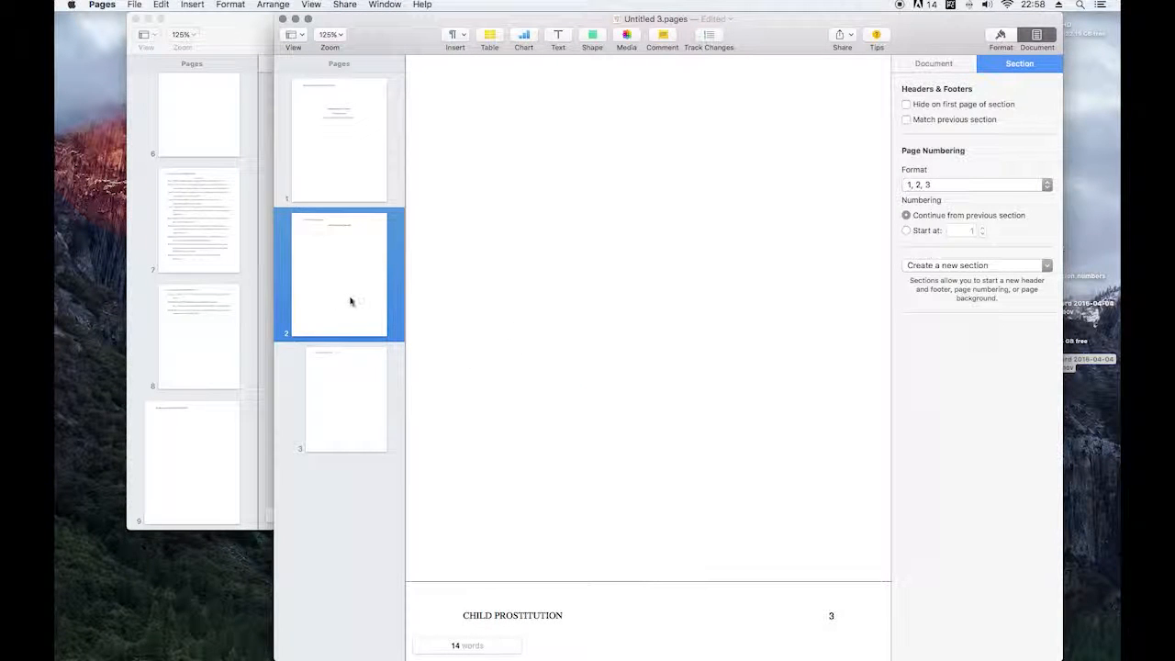
mouse_move(365, 285)
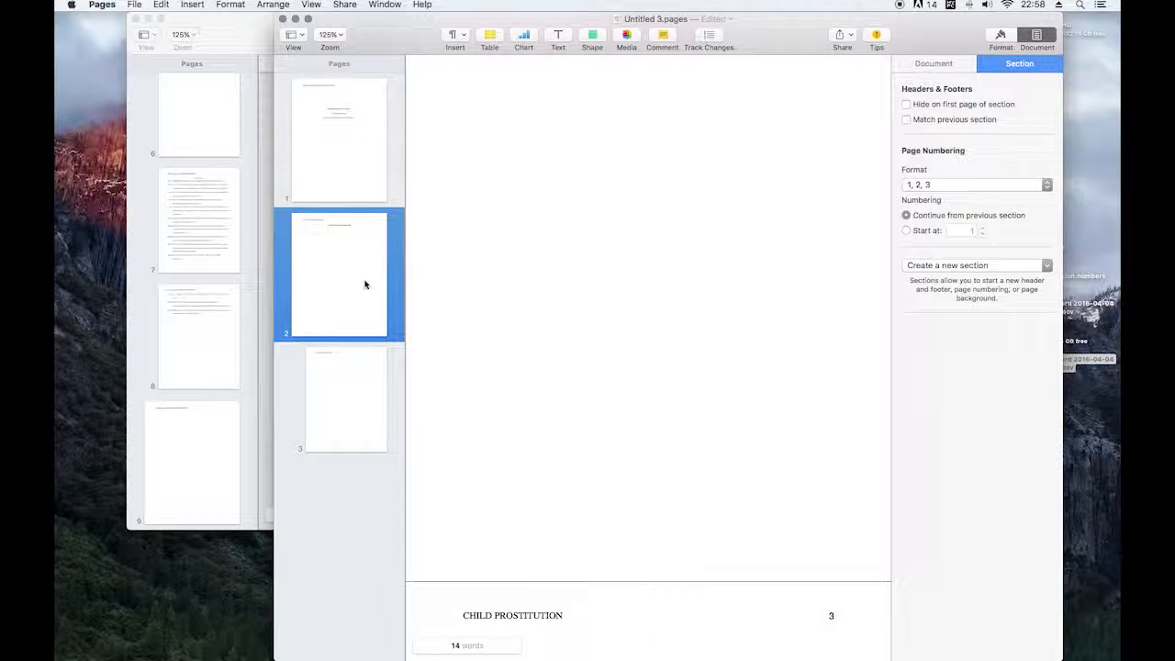
left_click(339, 139)
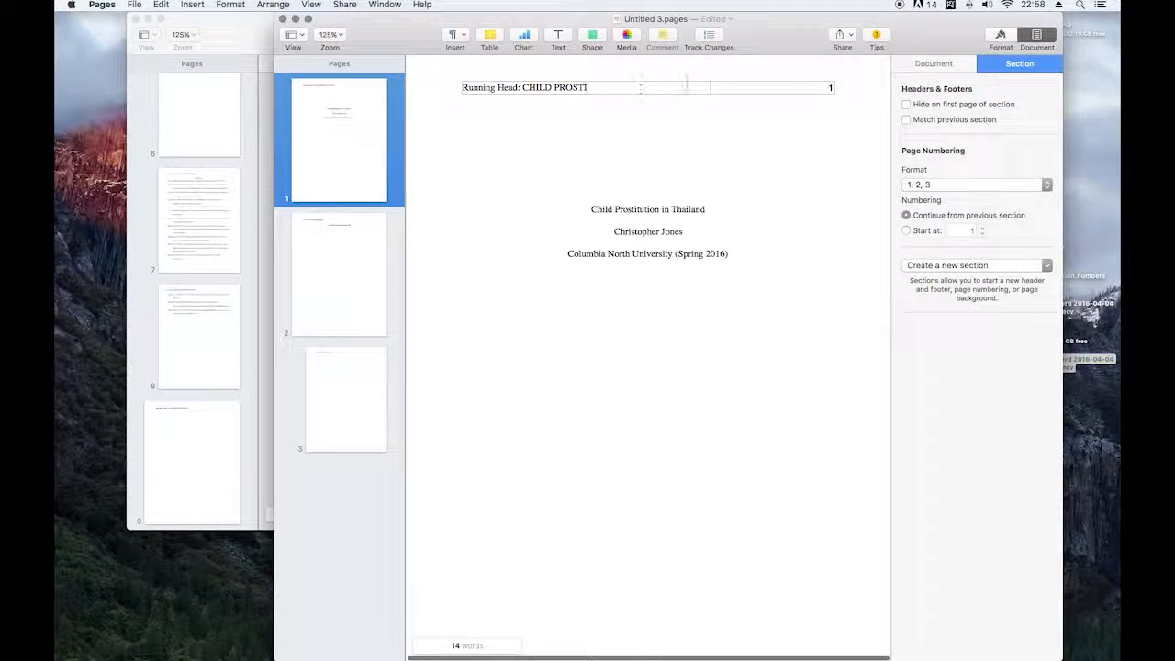
- Type the missing 'TUTION' in page 1's header and remove the added 'IN THAILAND' text
left_click(707, 87)
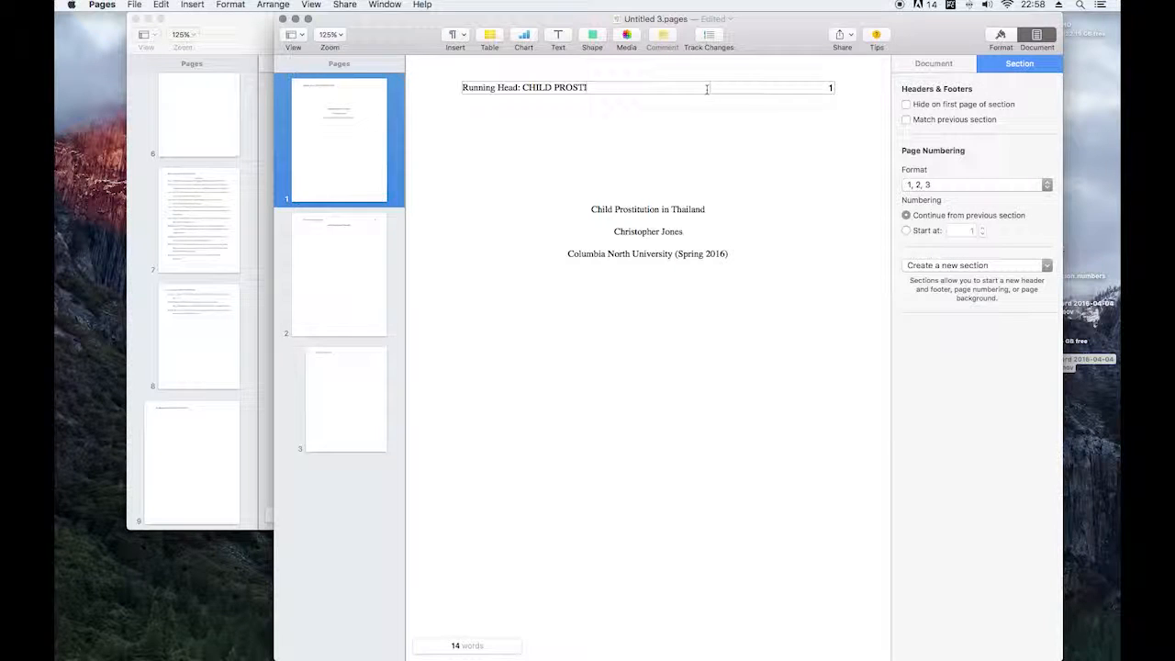
type("TUTION")
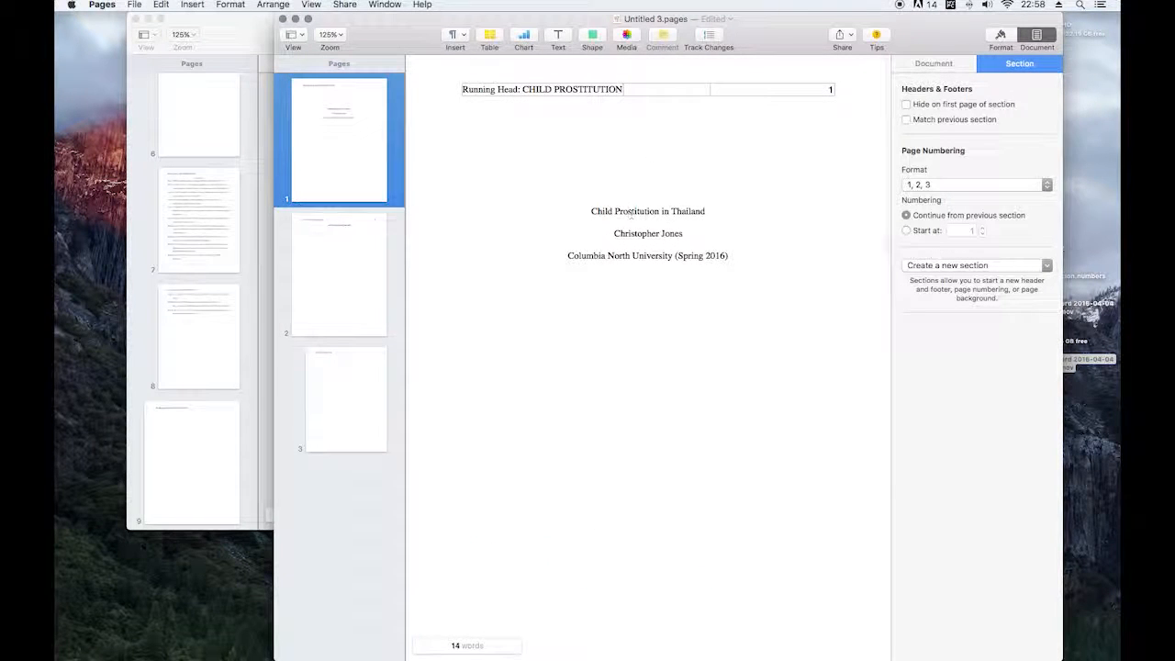
type("IN THAILAND")
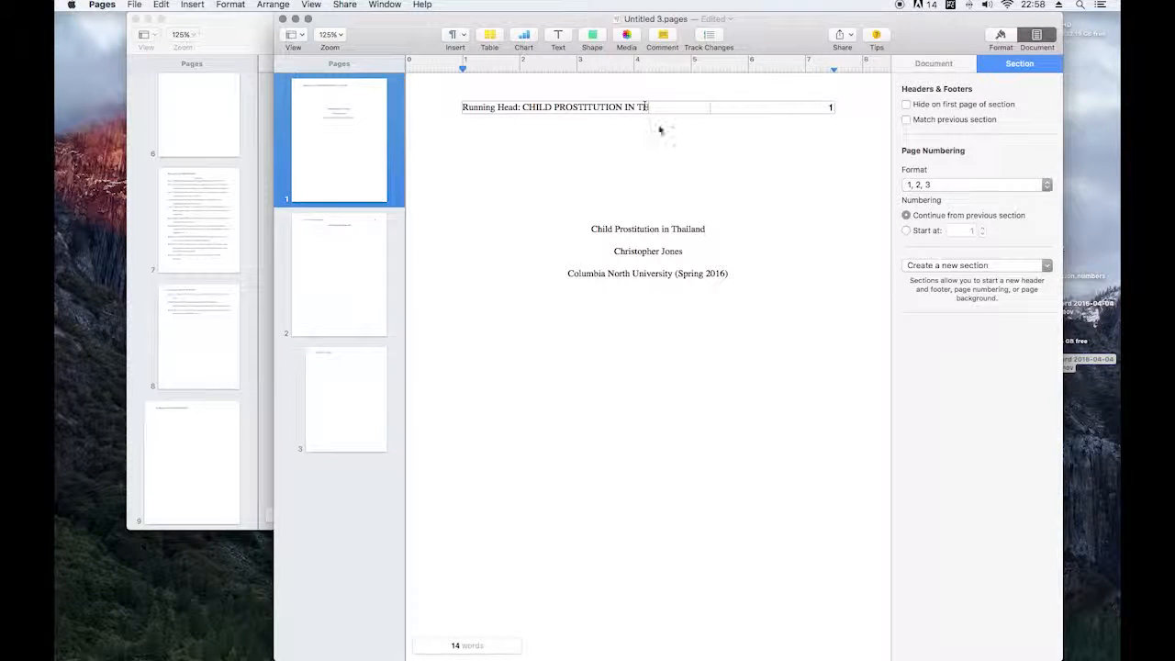
type("HAILAND")
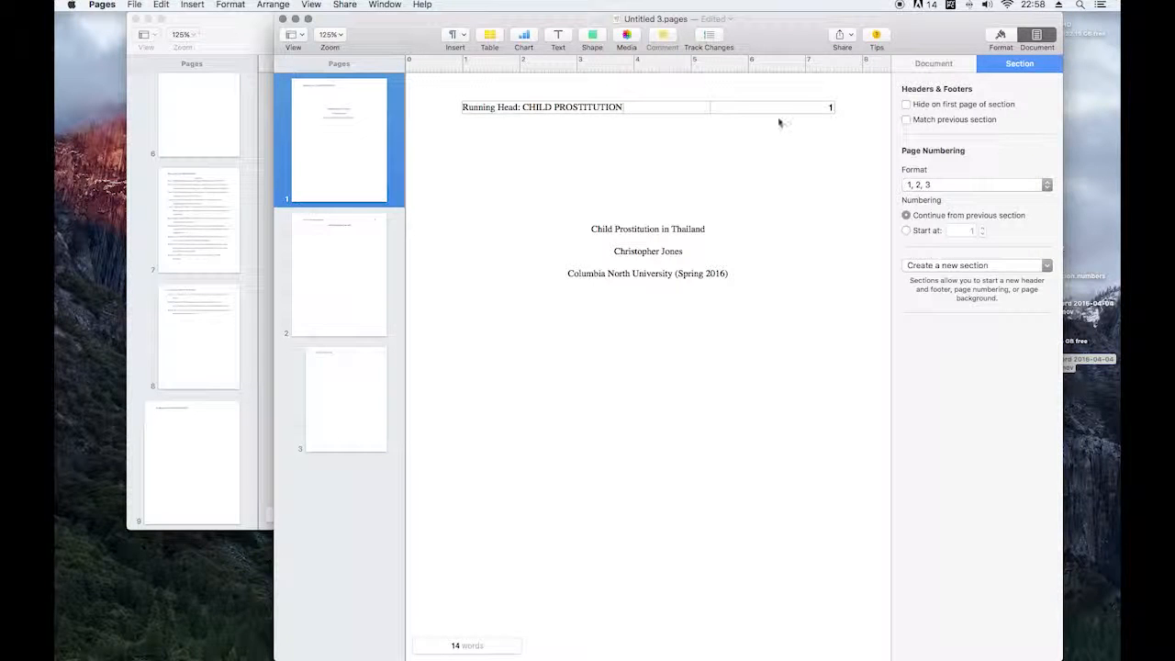
scroll("down", 3)
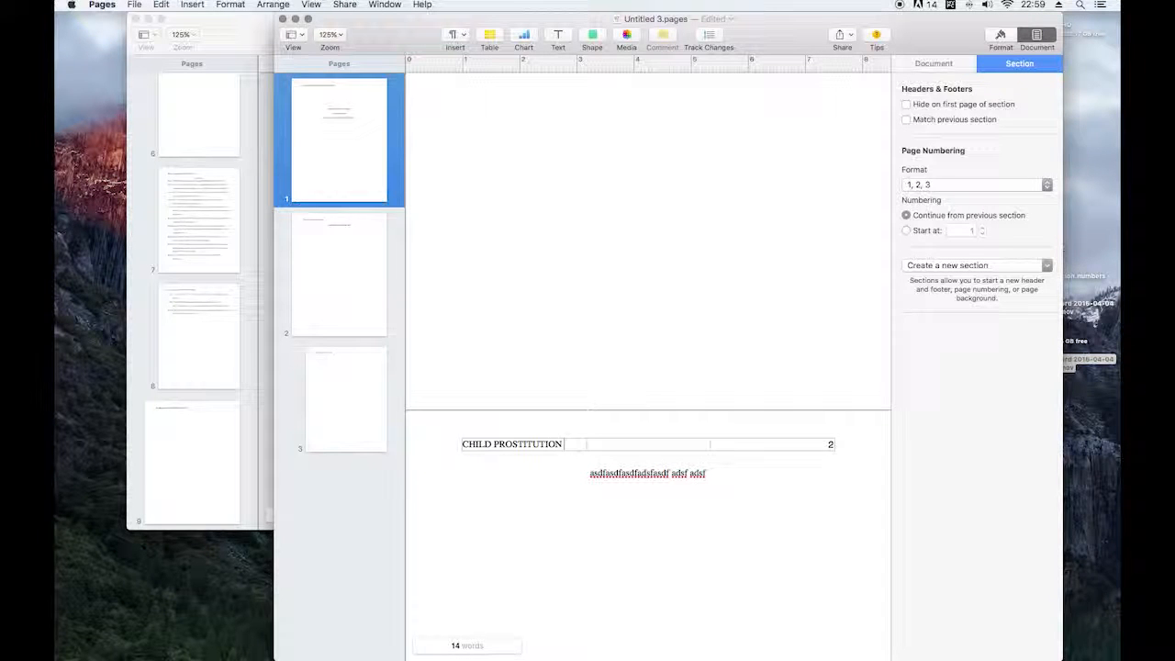
type("IN THAILAND")
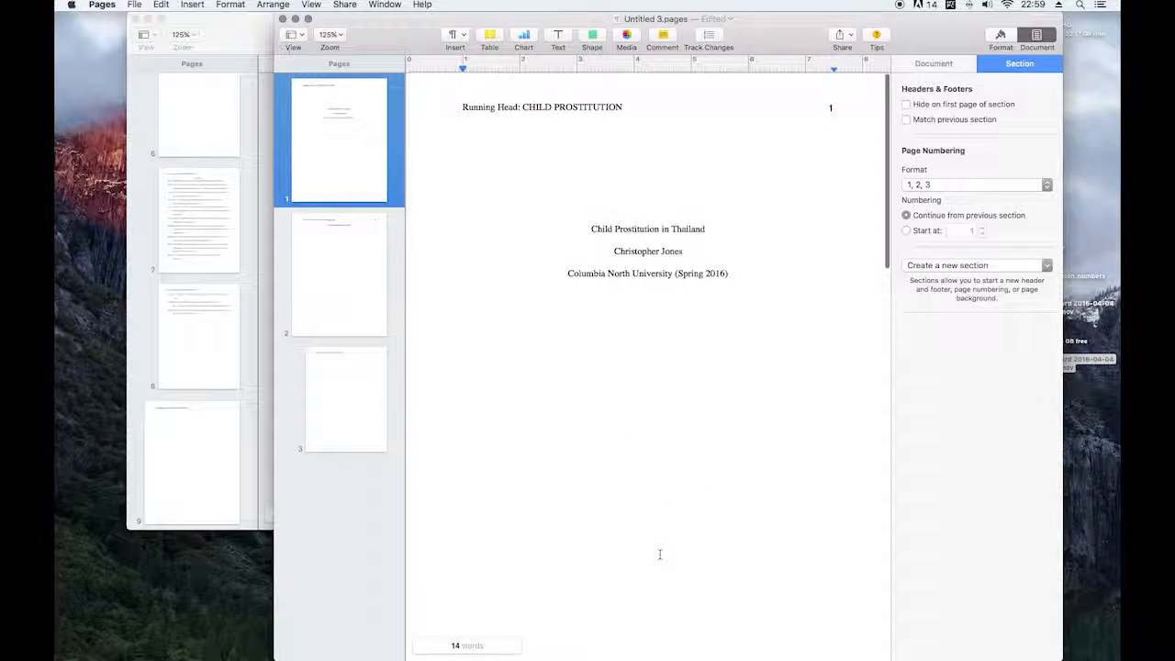
mouse_move(611, 567)
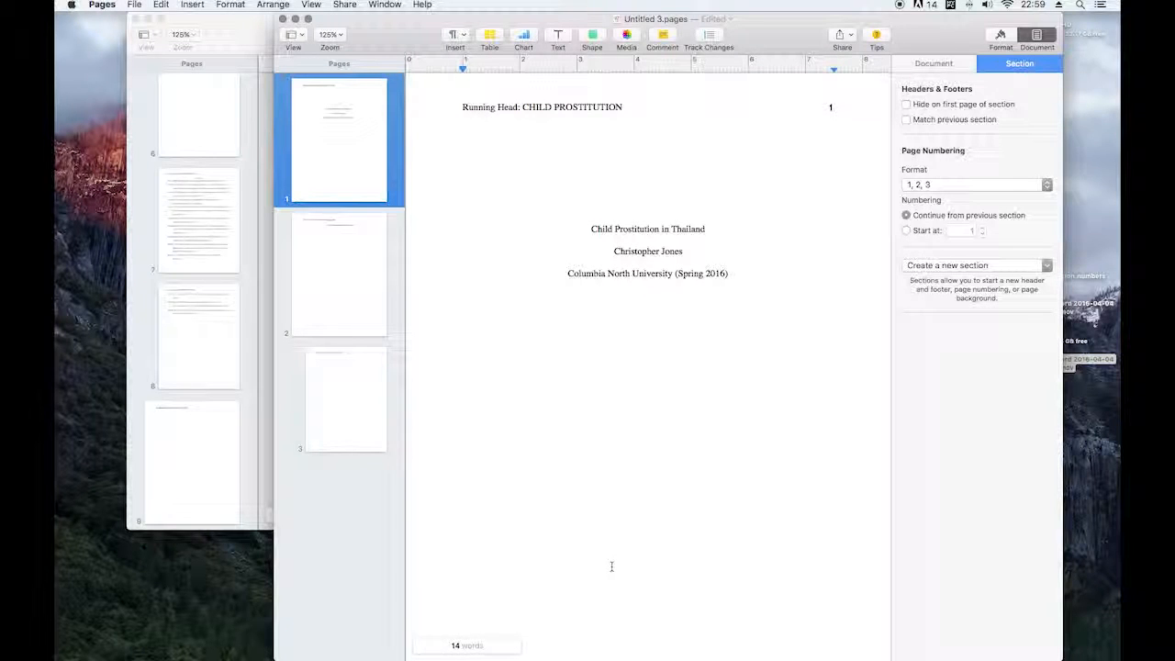